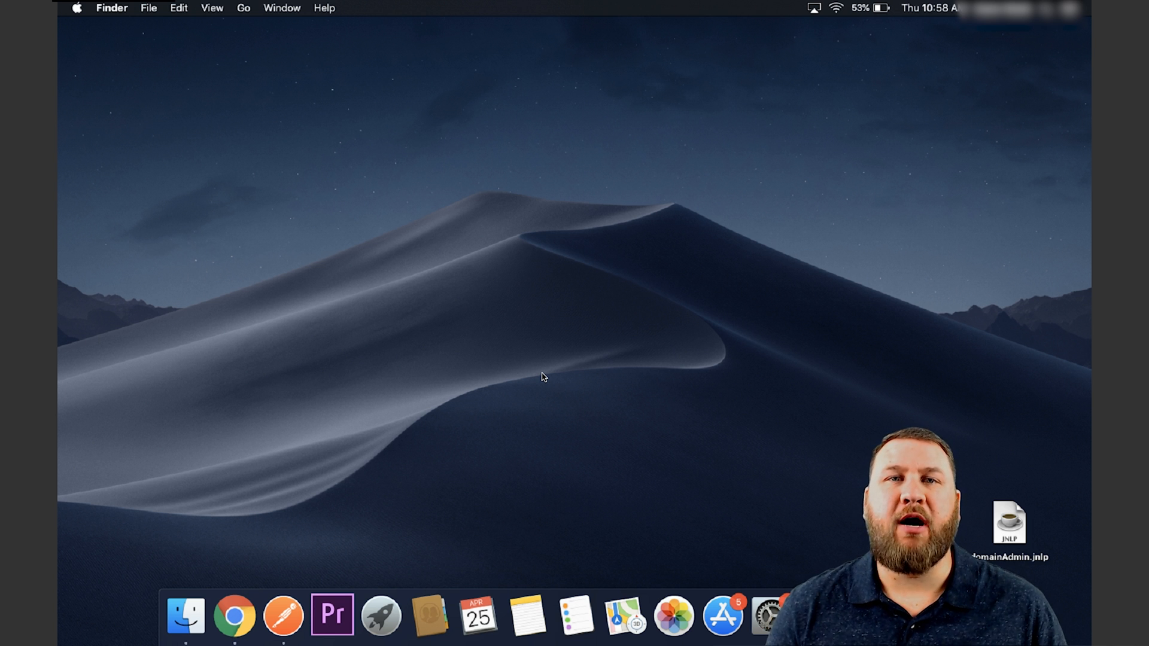
mouse_move(477, 330)
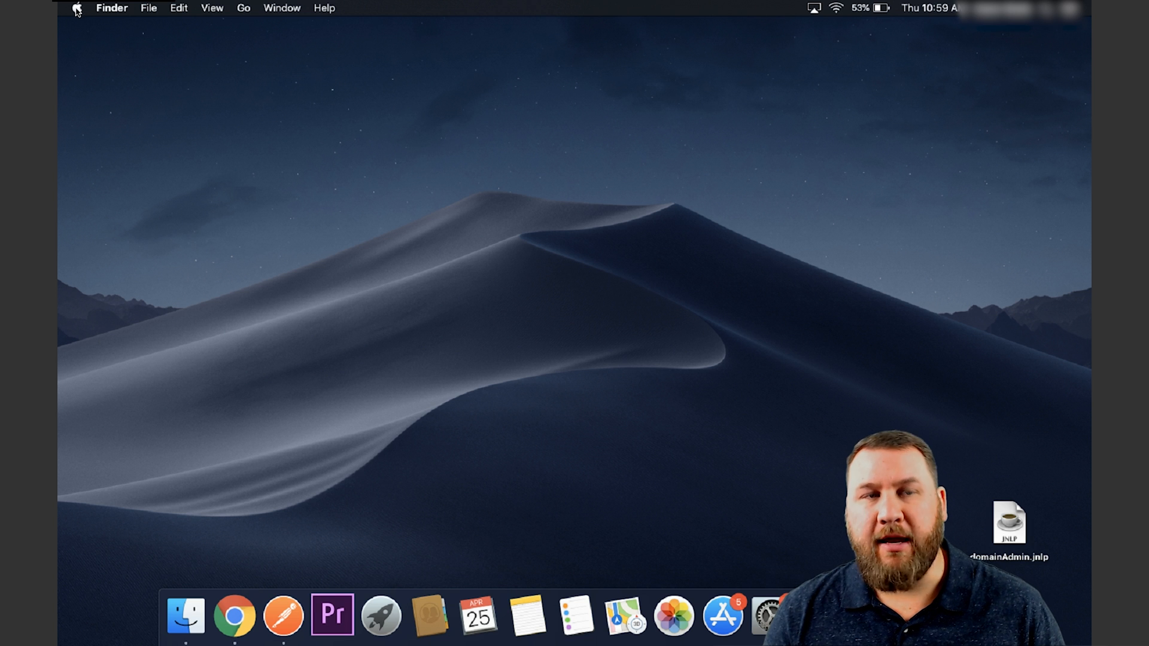
Bring up the Apple menu from the Finder desktop menu bar
click(76, 8)
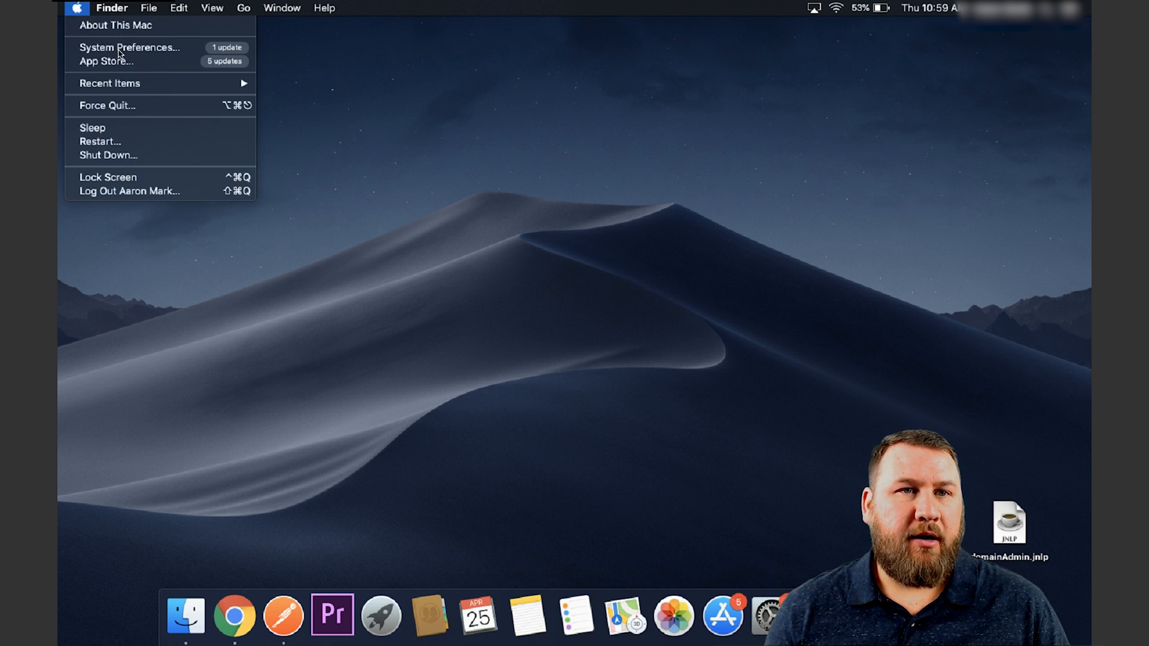
mouse_move(130, 47)
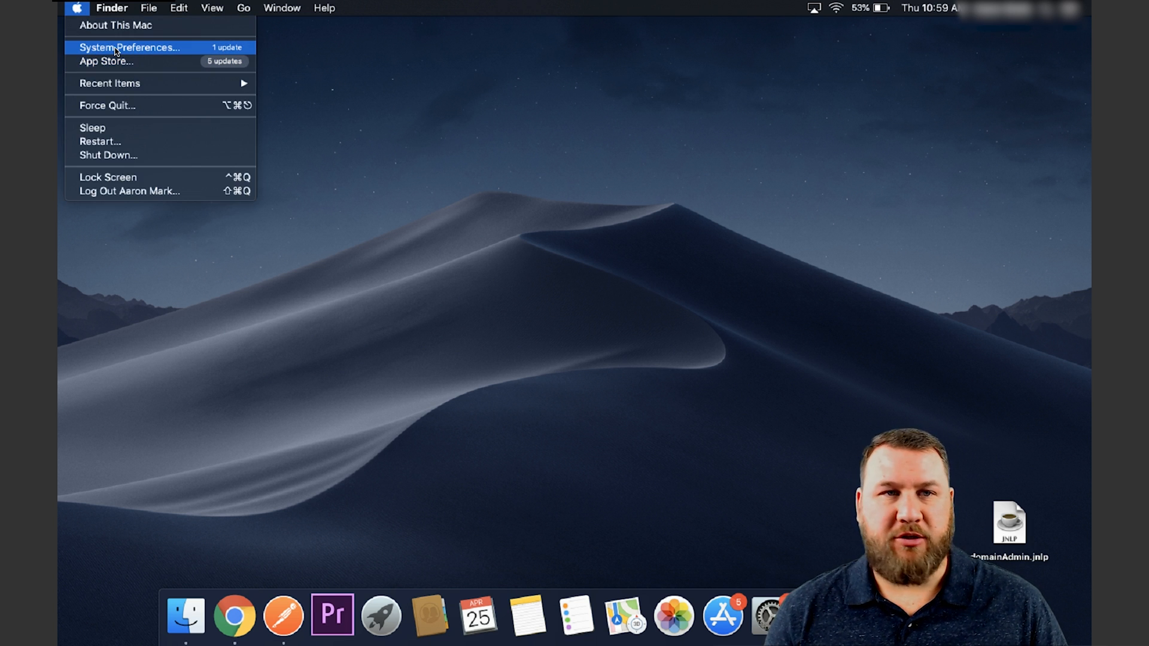
Launch System Preferences and switch to the Show All overview of panes
click(129, 47)
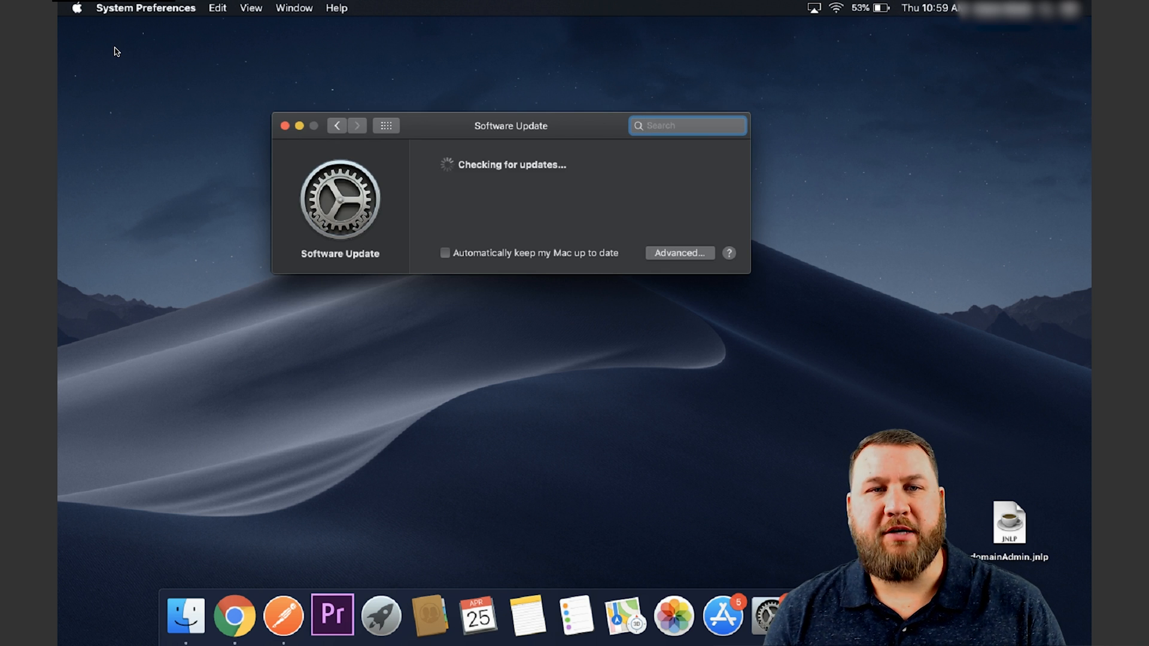
mouse_move(294, 97)
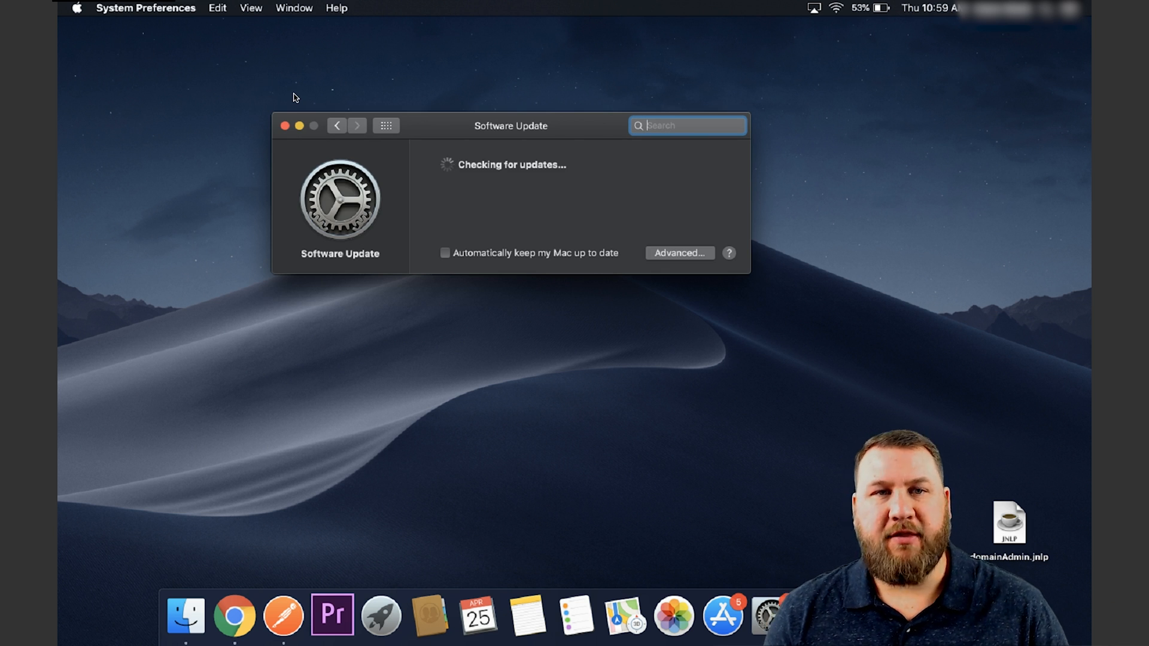
mouse_move(574, 147)
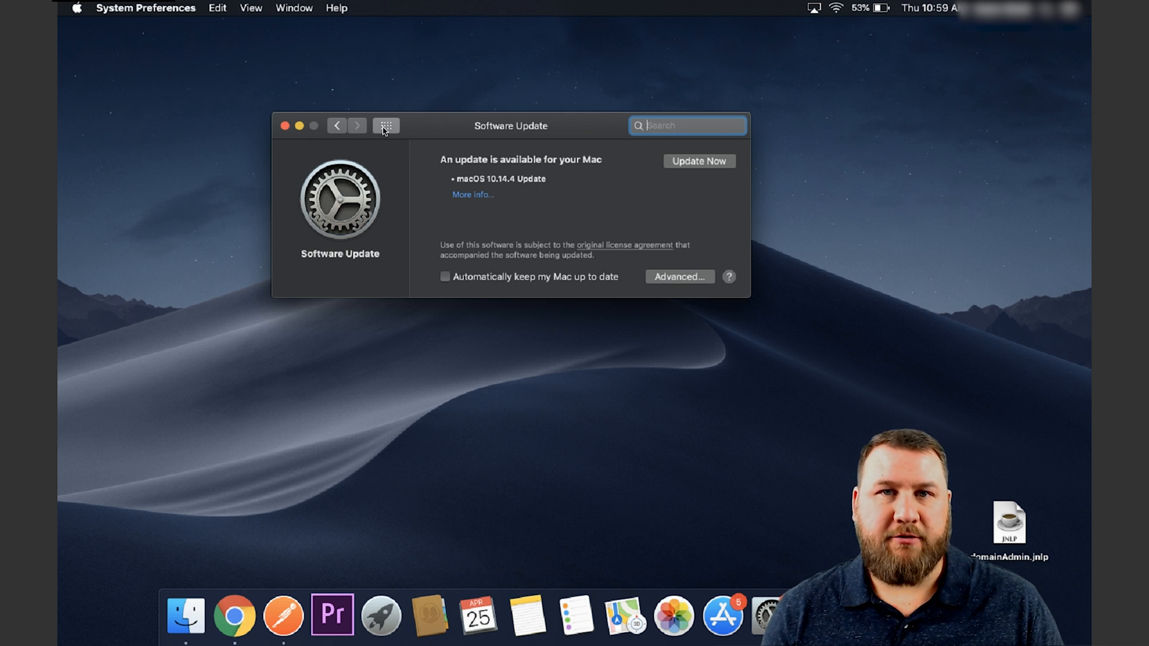
click(386, 126)
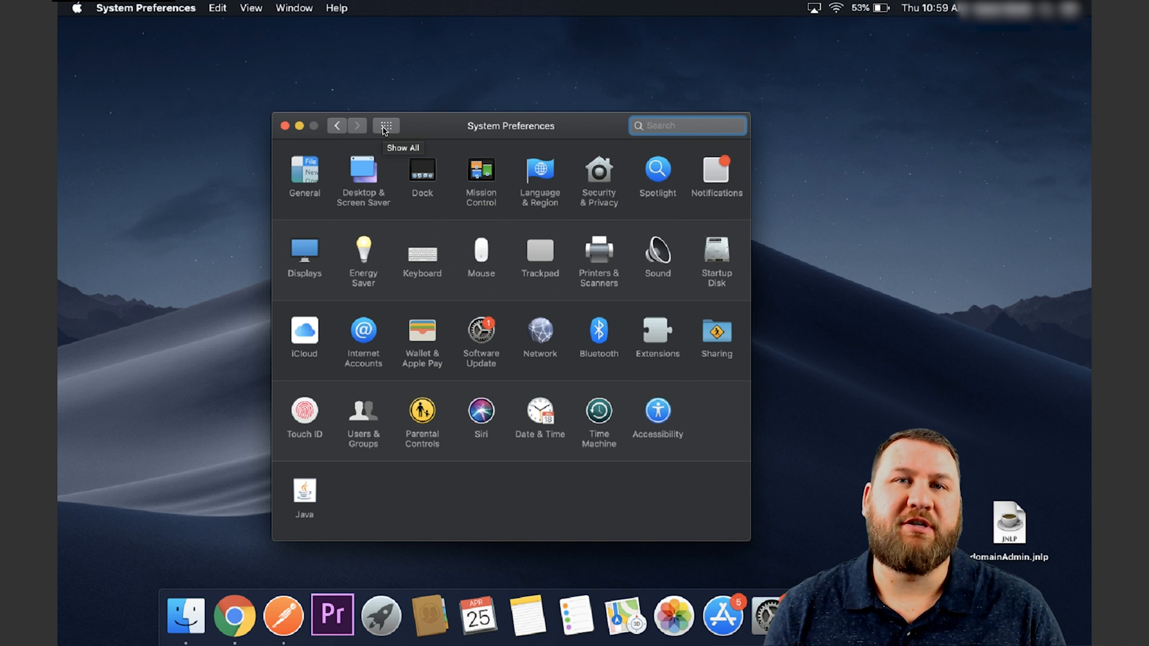
mouse_move(413, 152)
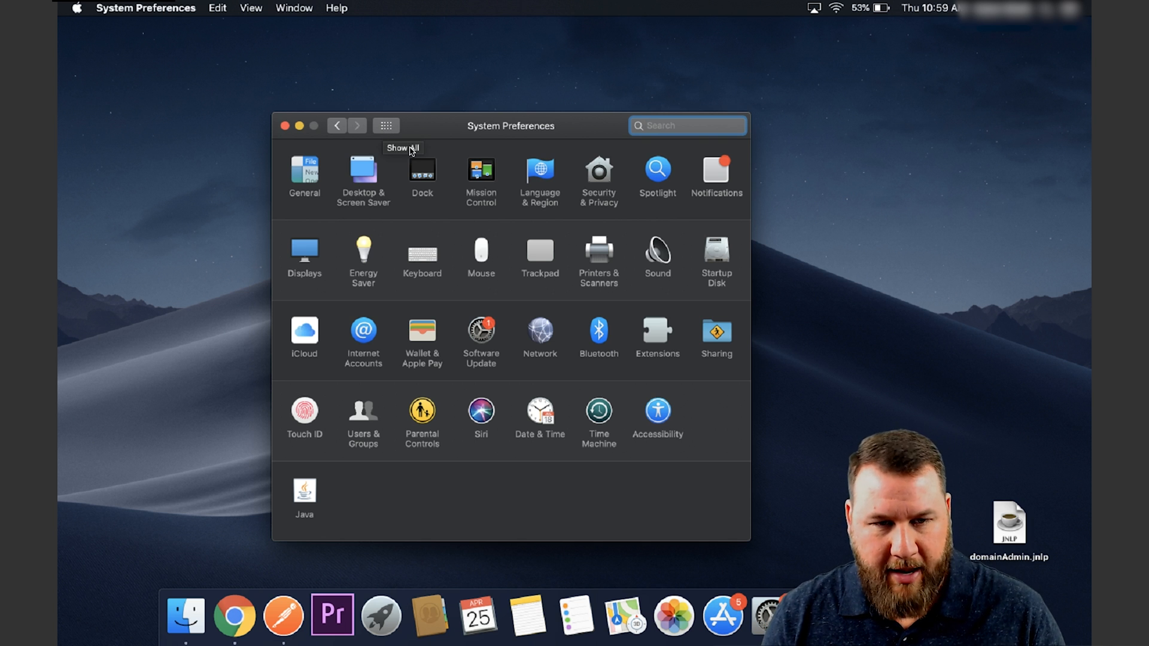
mouse_move(304, 419)
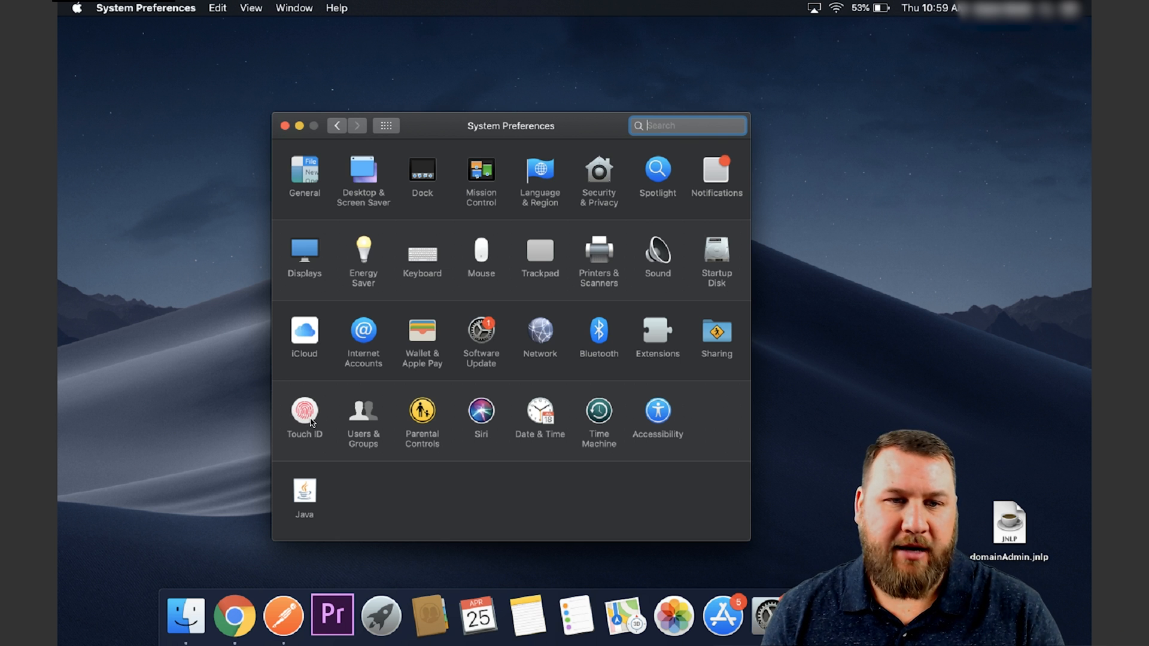
Enter the Touch ID pane listing Finger 1 and its enabled uses
click(304, 410)
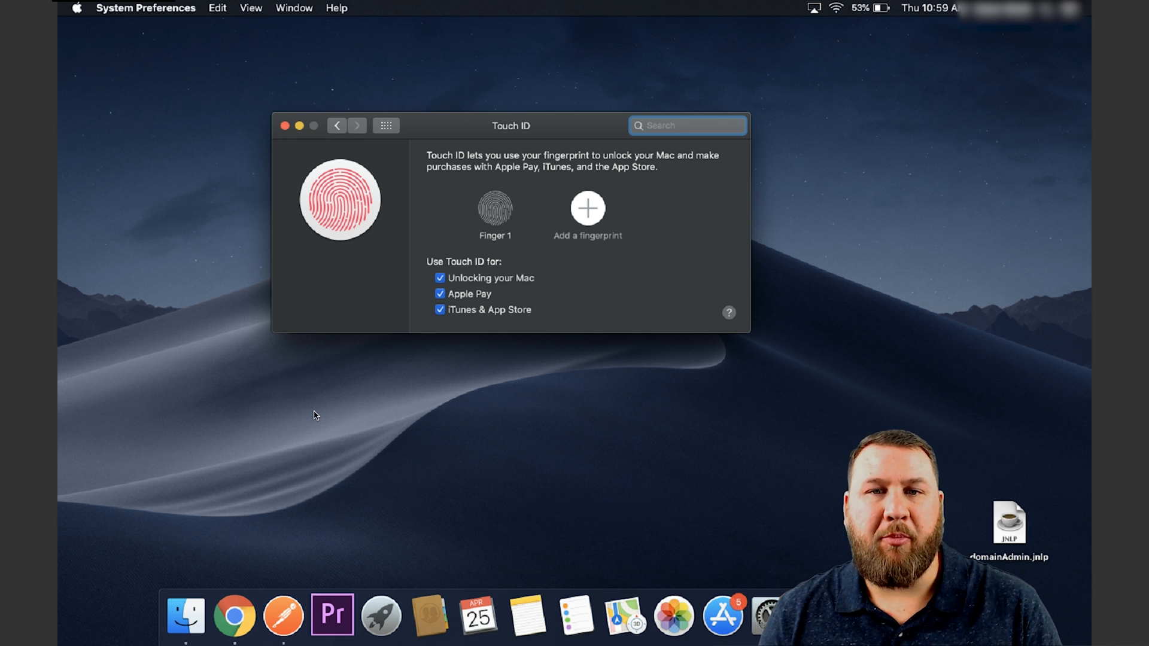
mouse_move(539, 209)
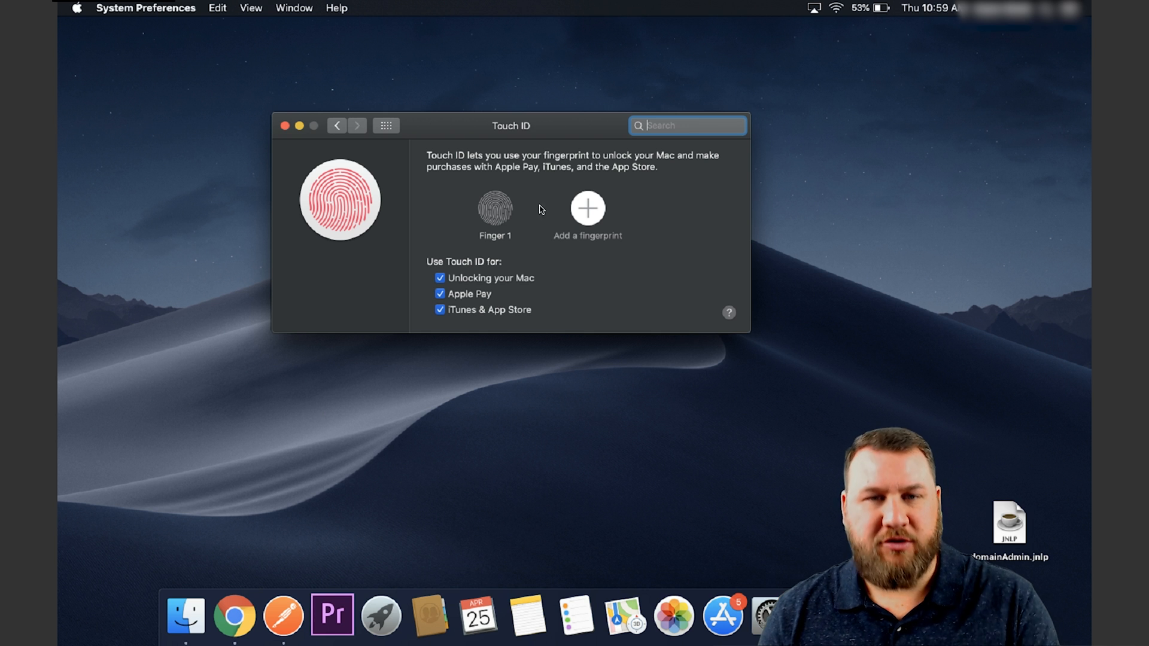
mouse_move(496, 213)
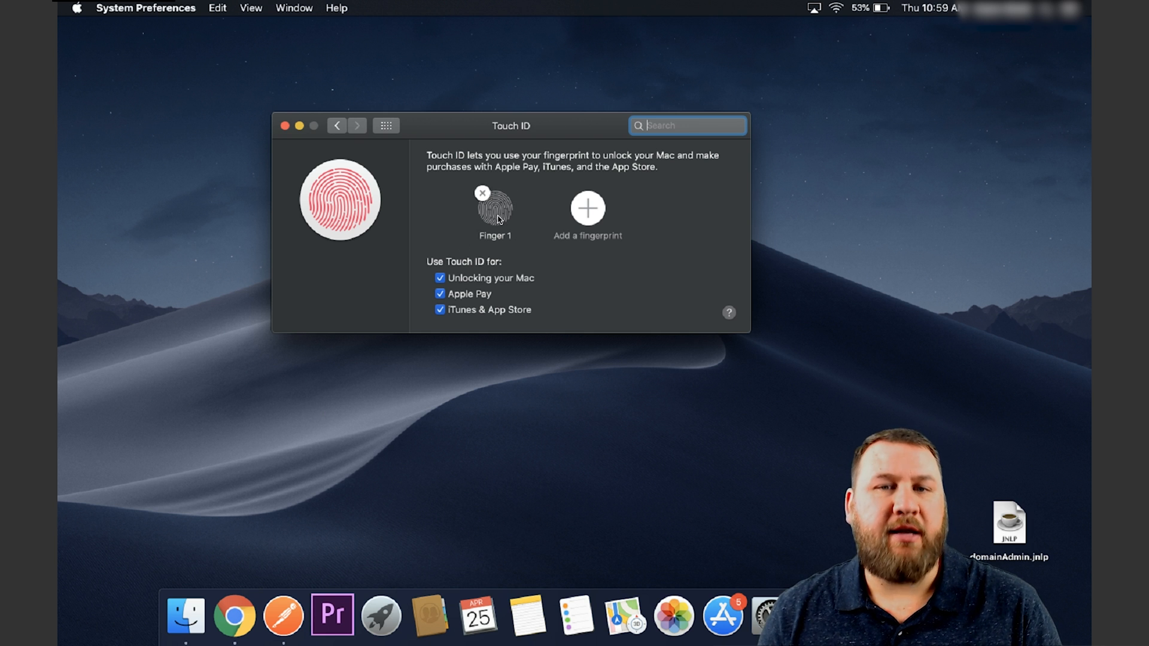
mouse_move(628, 217)
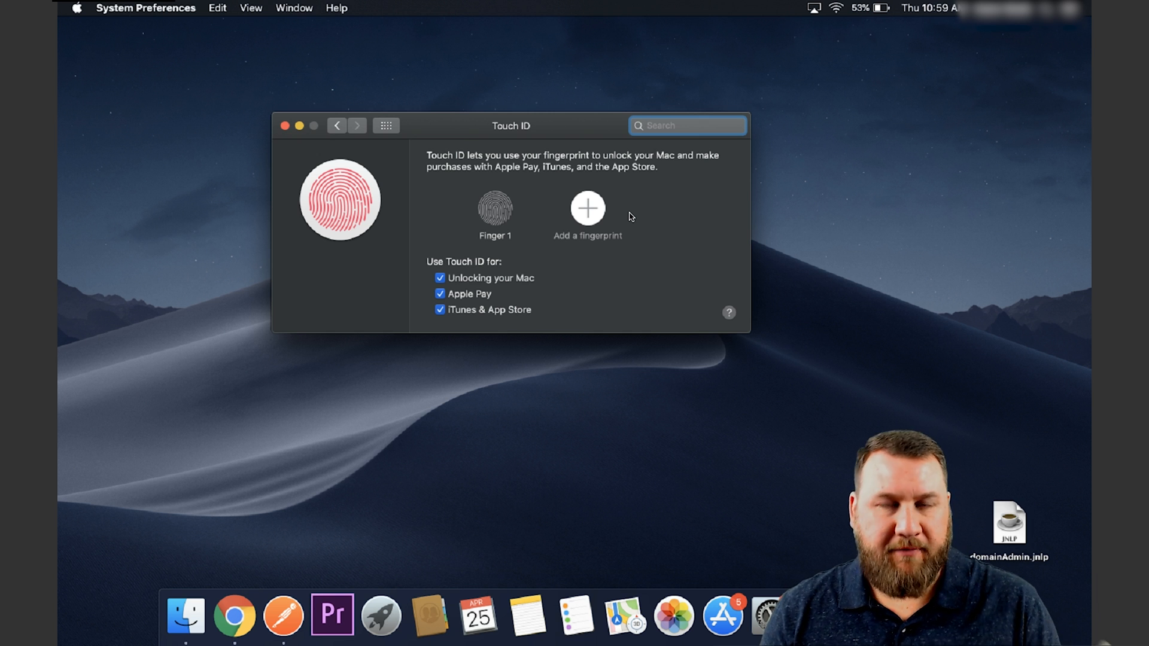
mouse_move(586, 219)
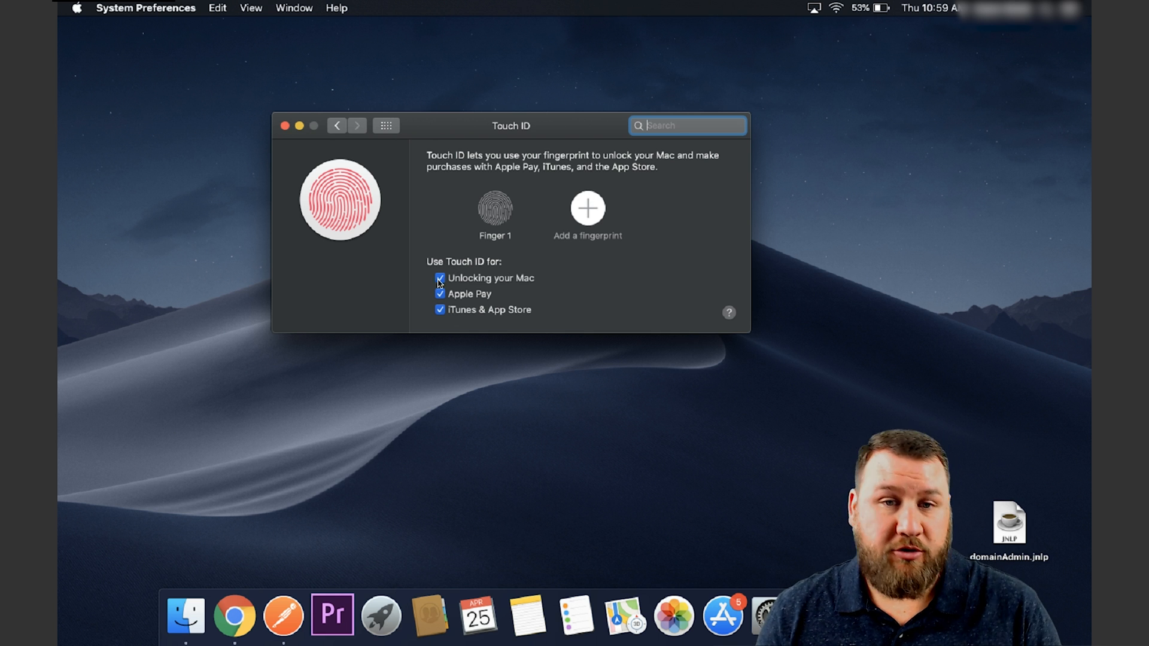
mouse_move(460, 292)
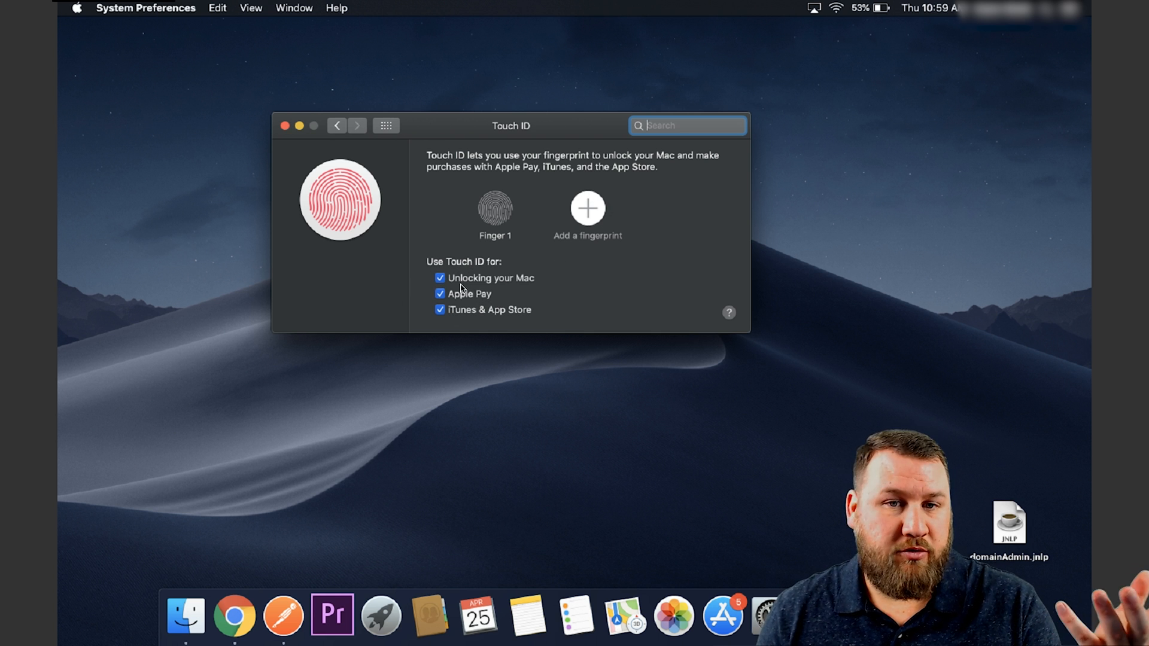
mouse_move(510, 275)
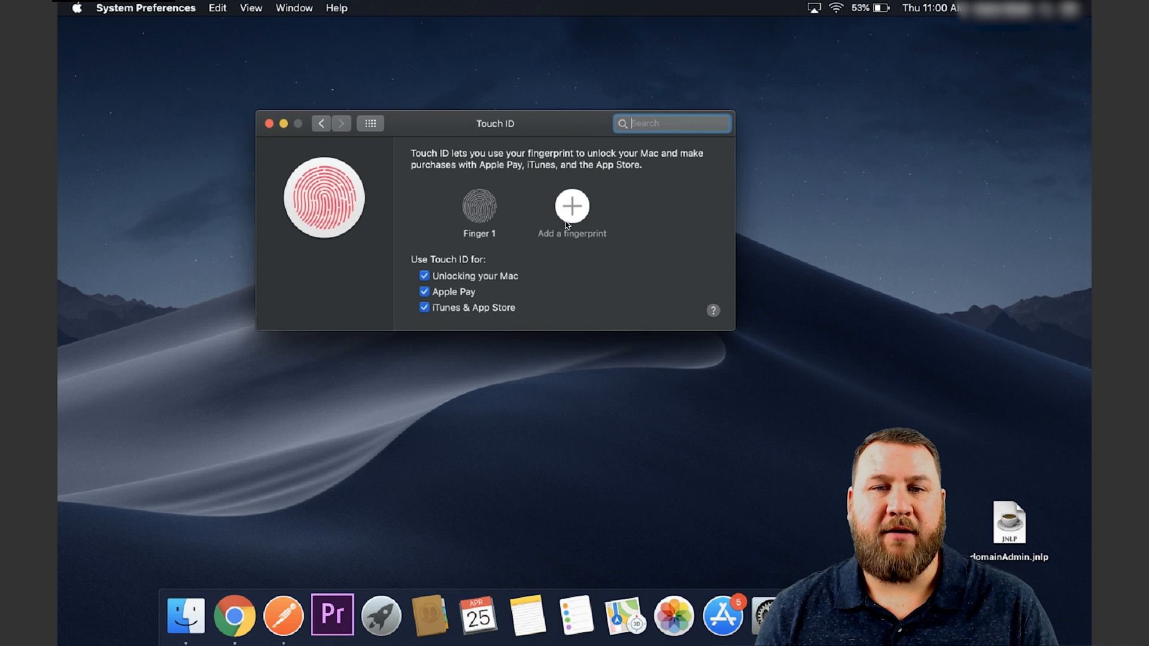
Add a second fingerprint, authorizing with the password and scanning until Finger 2 is enrolled
click(572, 207)
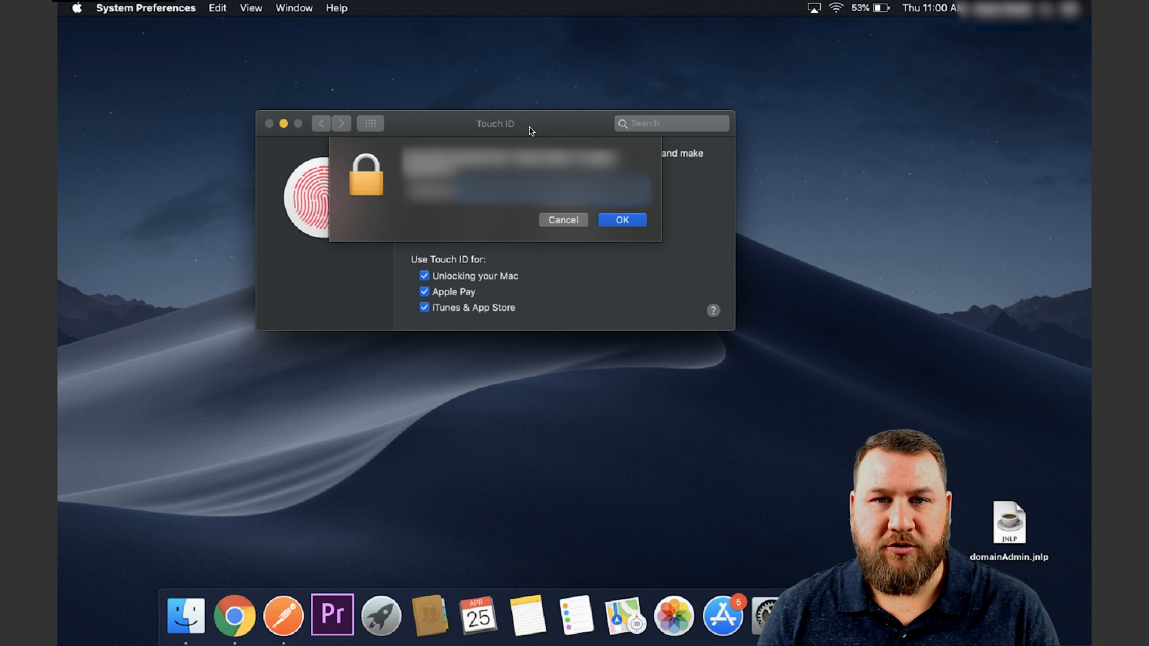
mouse_move(575, 153)
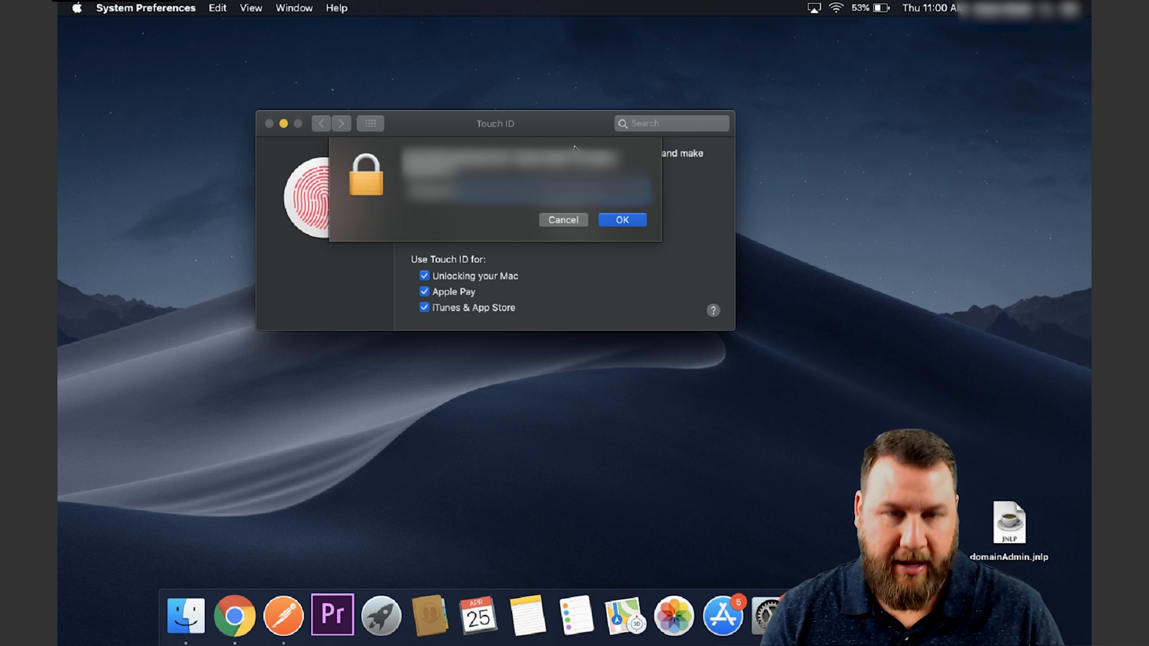
click(622, 220)
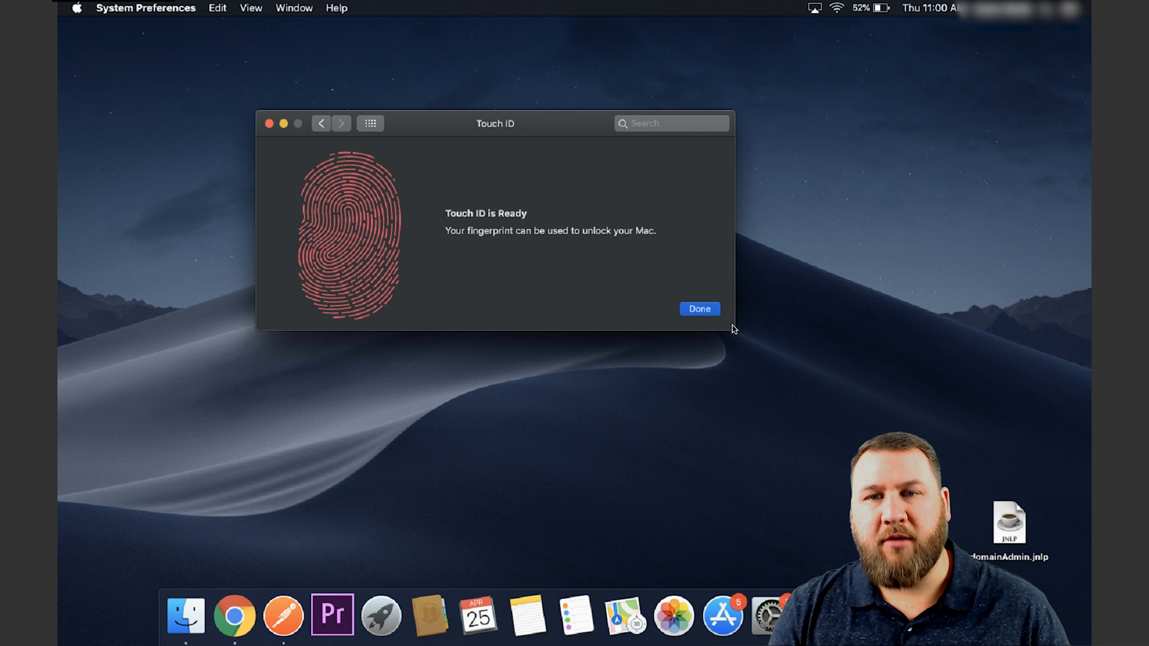
click(698, 308)
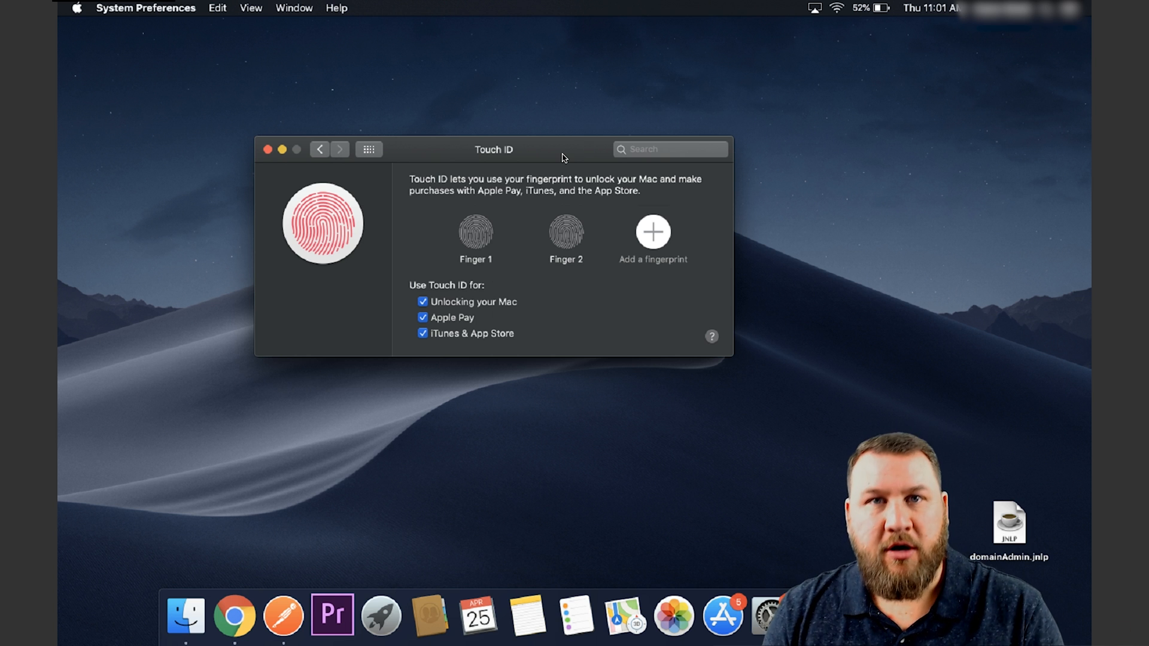
mouse_move(555, 188)
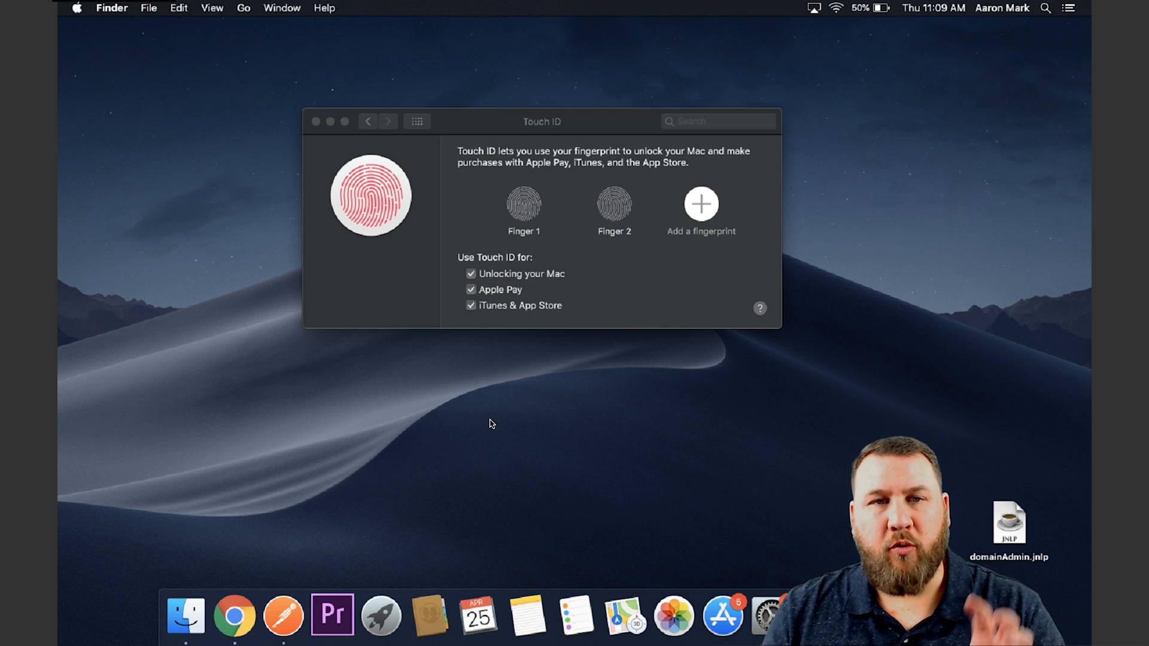
mouse_move(545, 213)
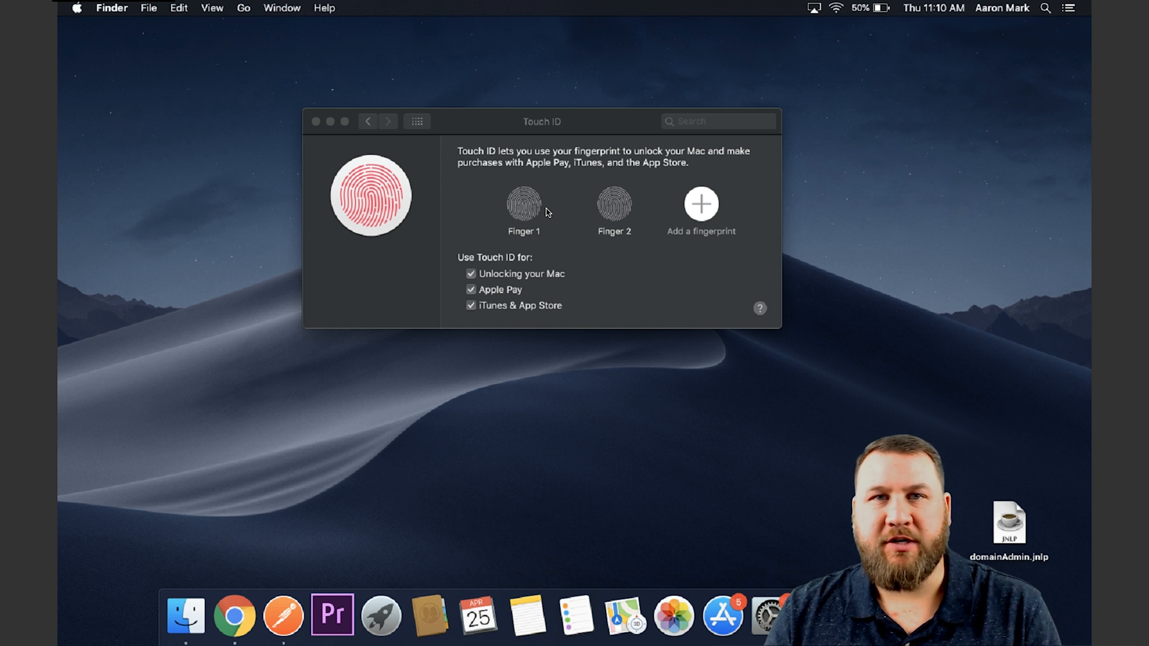
mouse_move(564, 138)
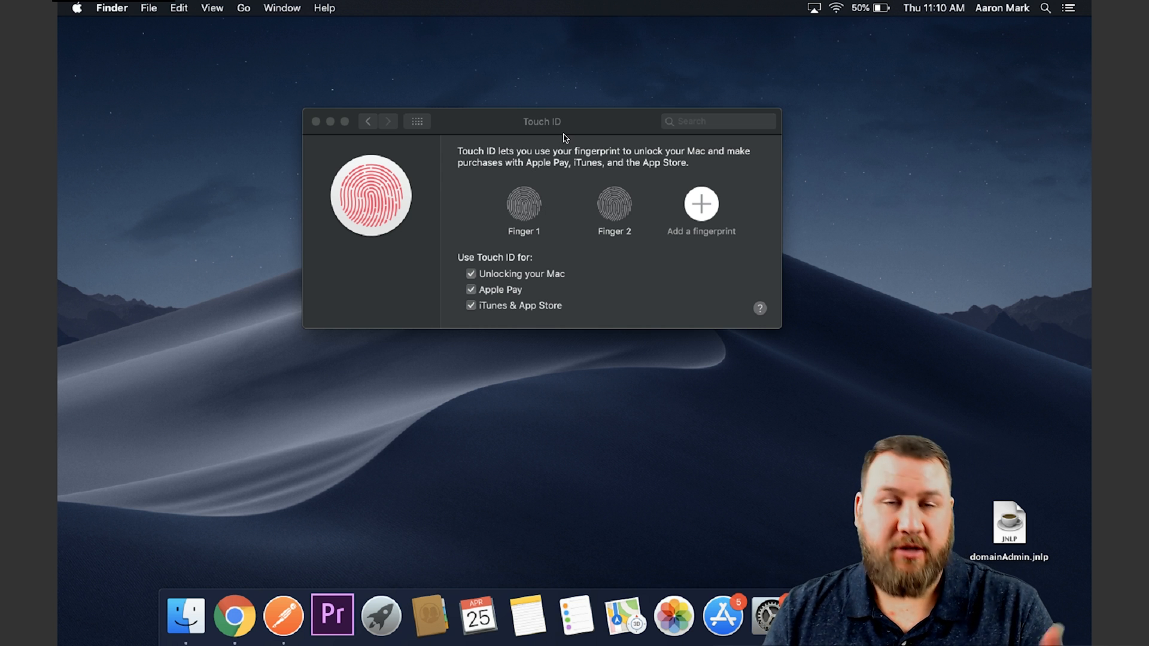
Rename Finger 1 to 'Aaron' and Finger 2 to 'David'
double_click(523, 231)
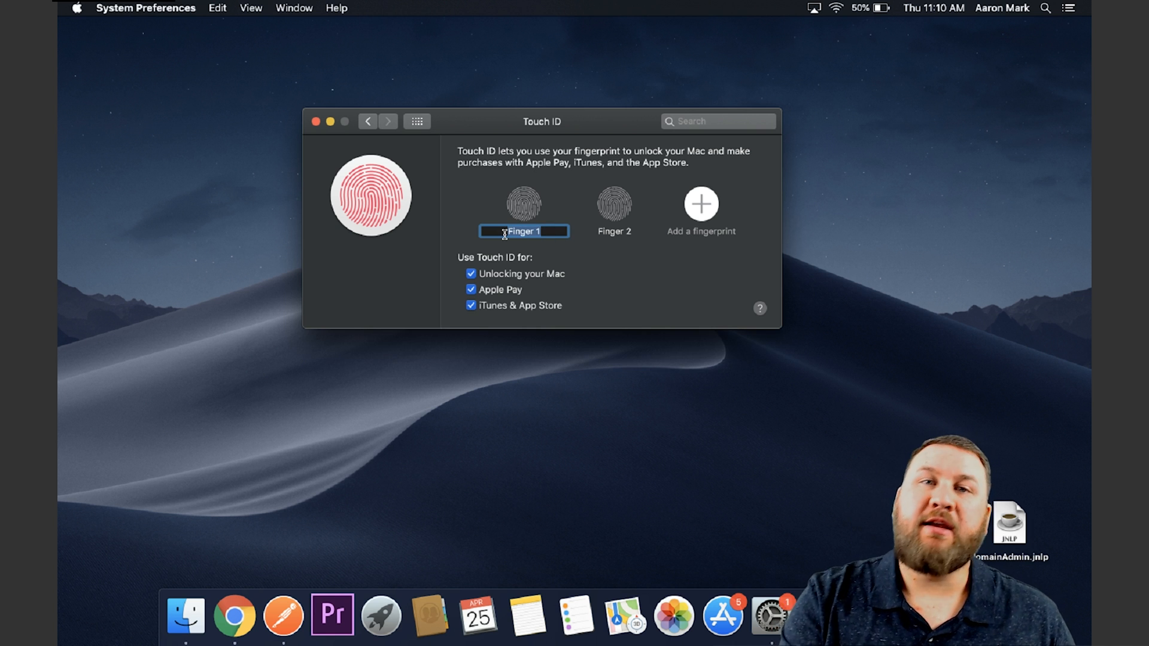
text(Aaron)
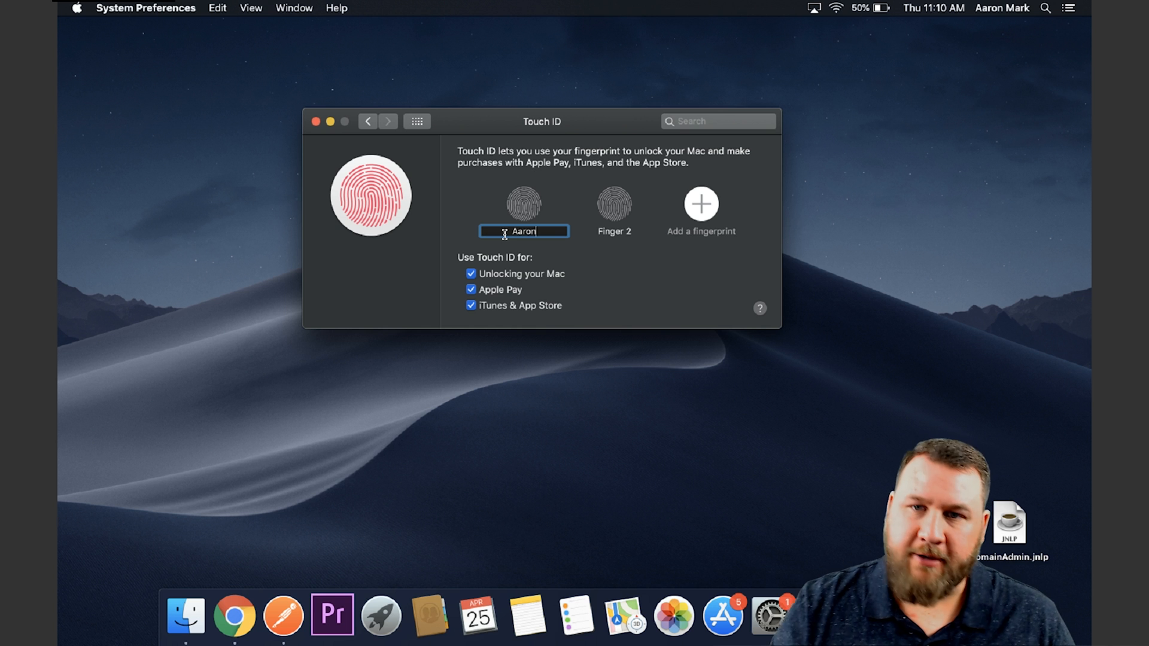
double_click(613, 231)
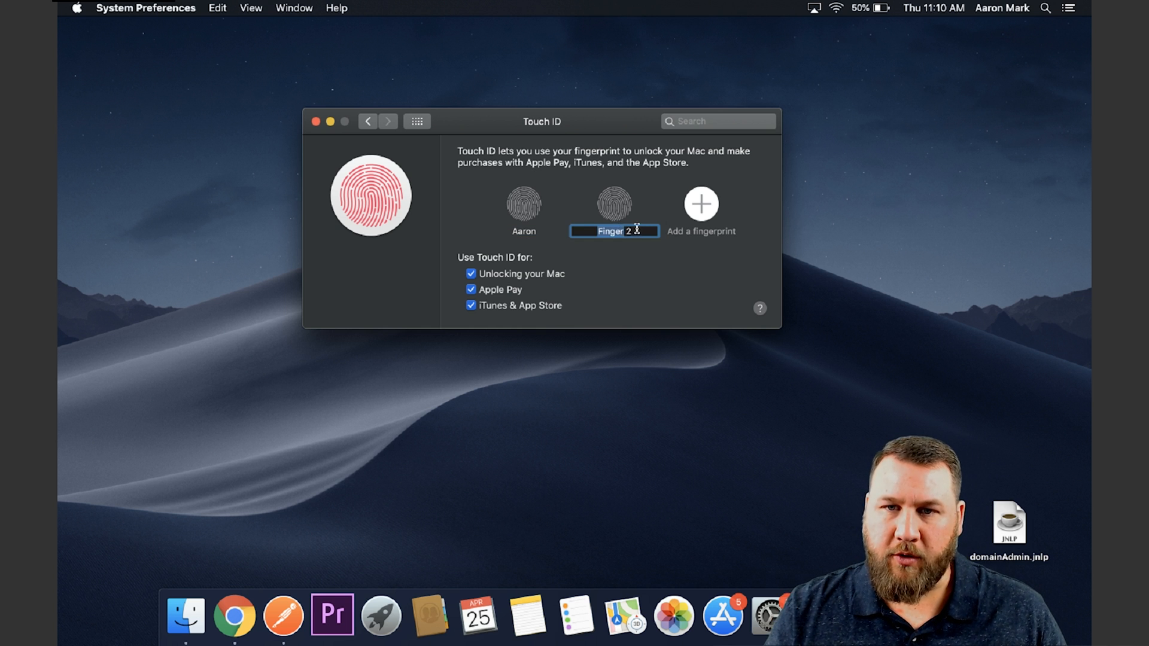
text(David)
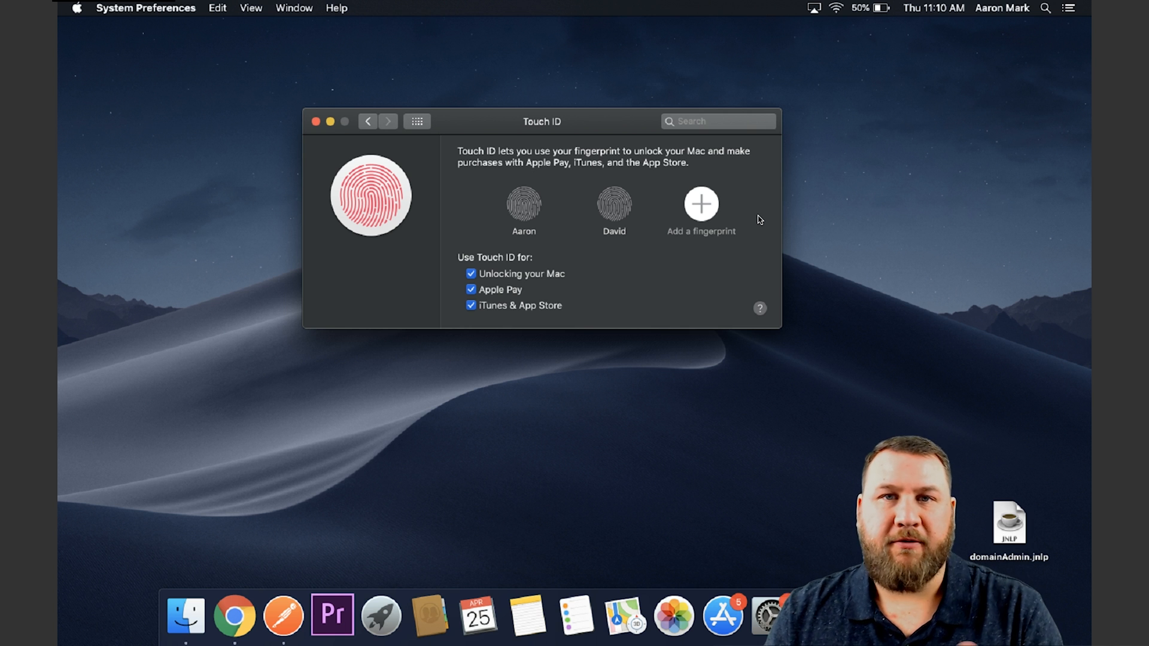
mouse_move(768, 218)
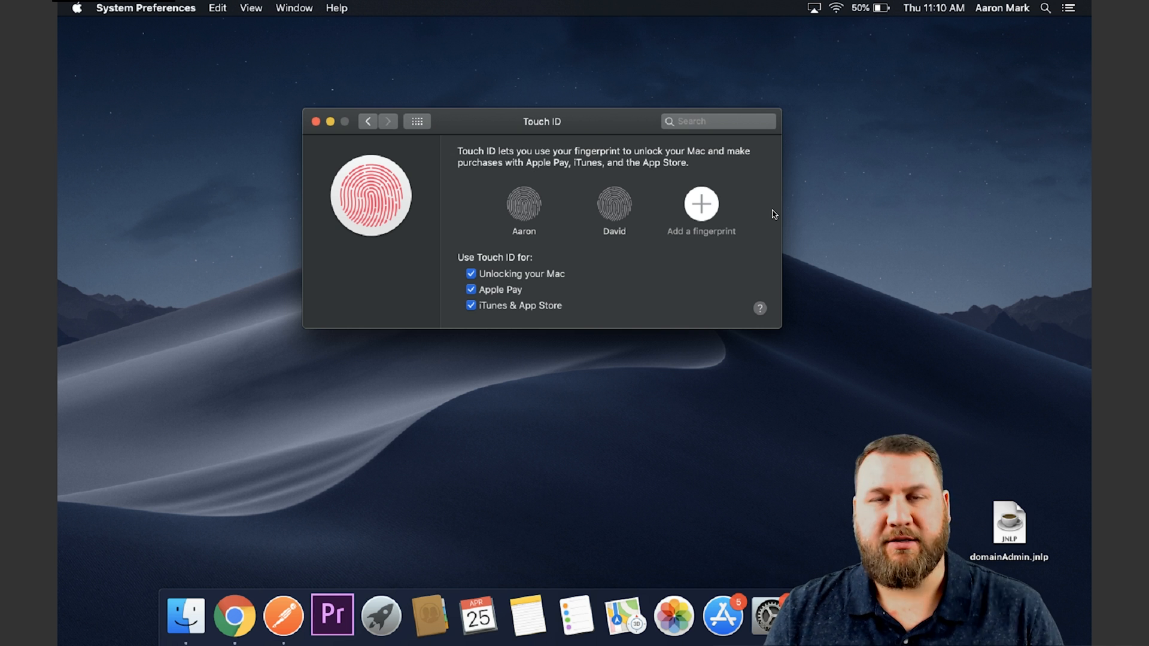
mouse_move(601, 189)
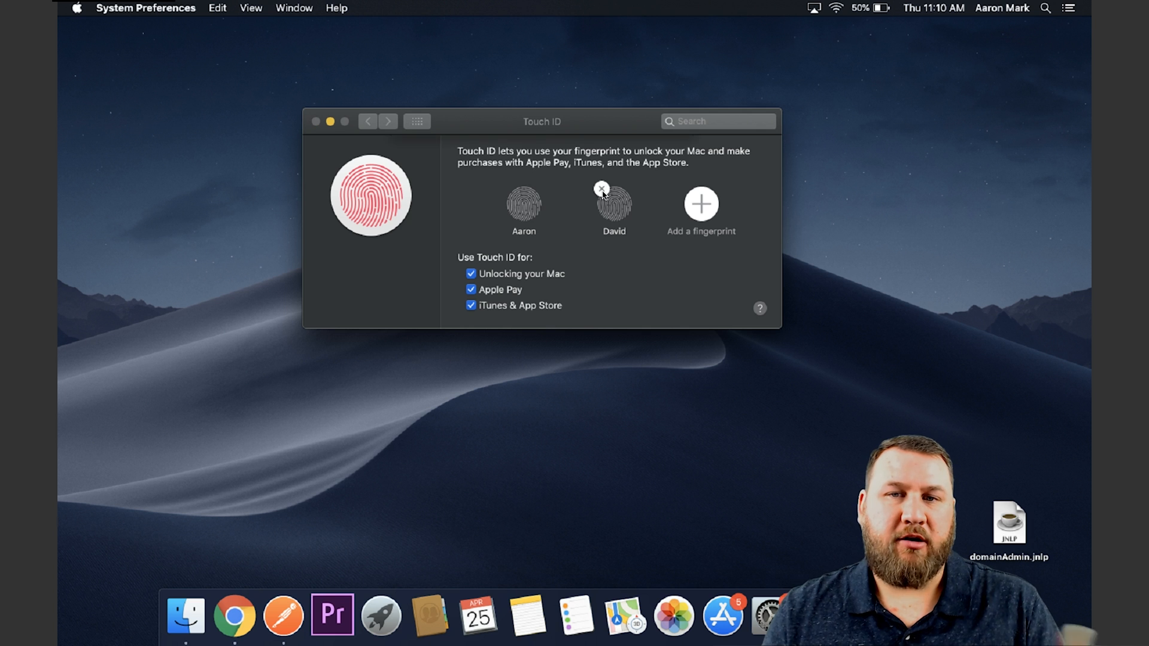
Delete the David fingerprint and confirm, leaving only Aaron enrolled
click(602, 189)
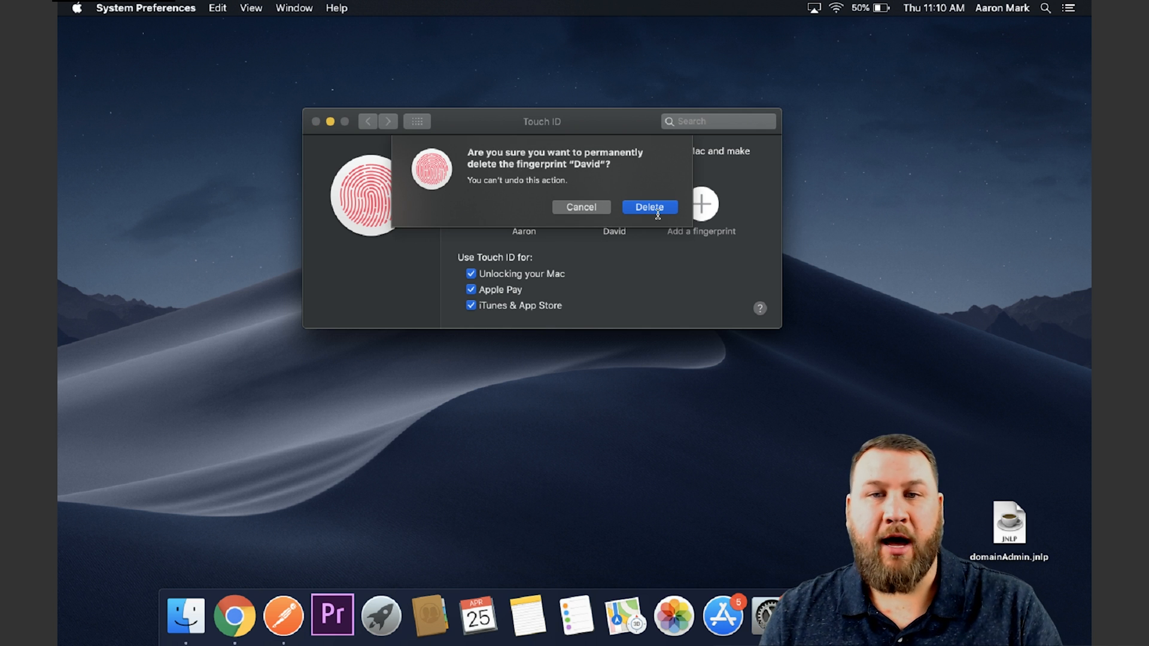
click(649, 207)
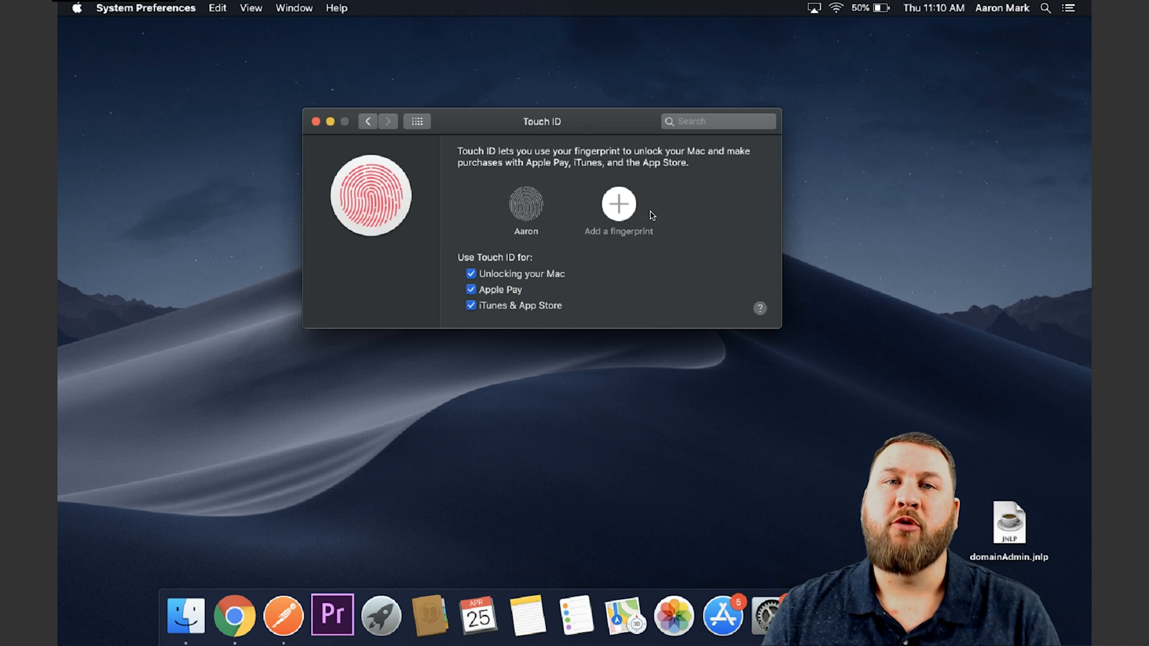